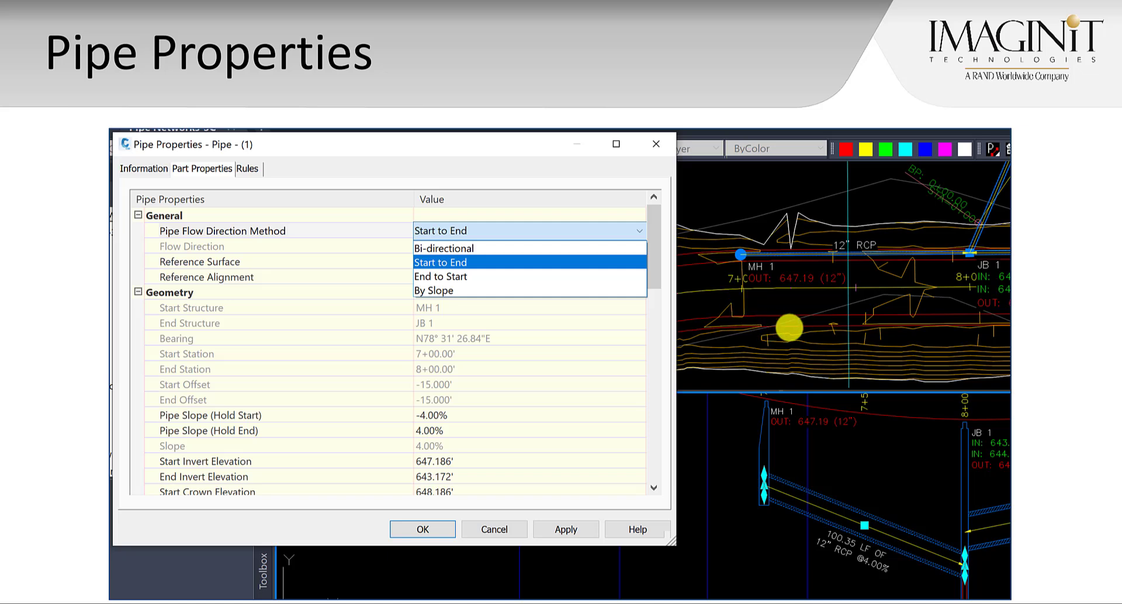
# - Select the 12" RCP pipe and its profile label to reach Edit Label Style
pyautogui.click(493, 529)
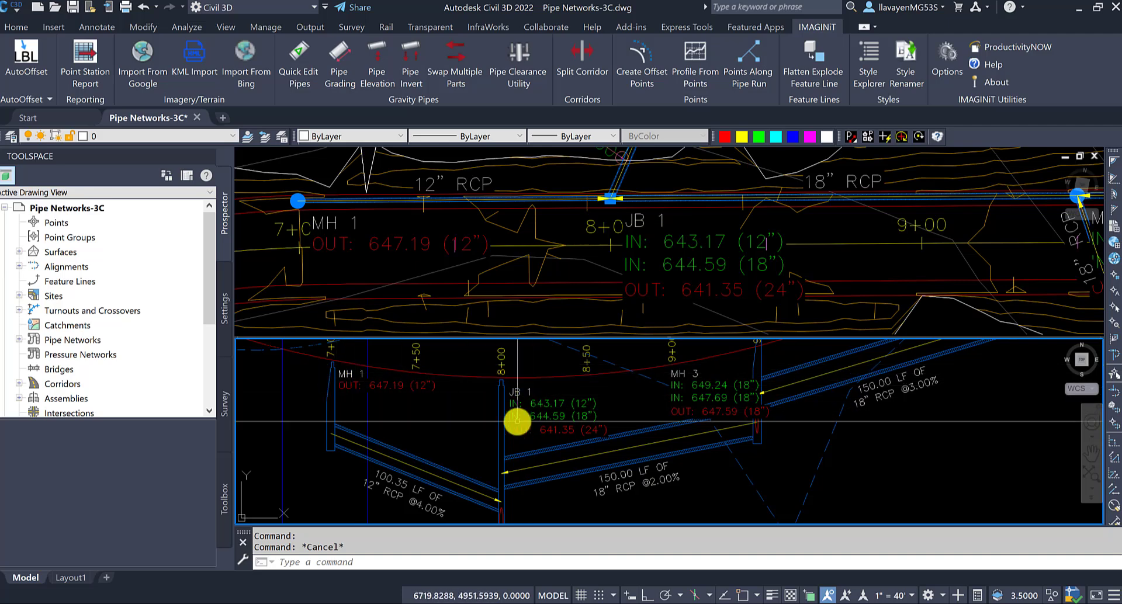
pyautogui.click(517, 421)
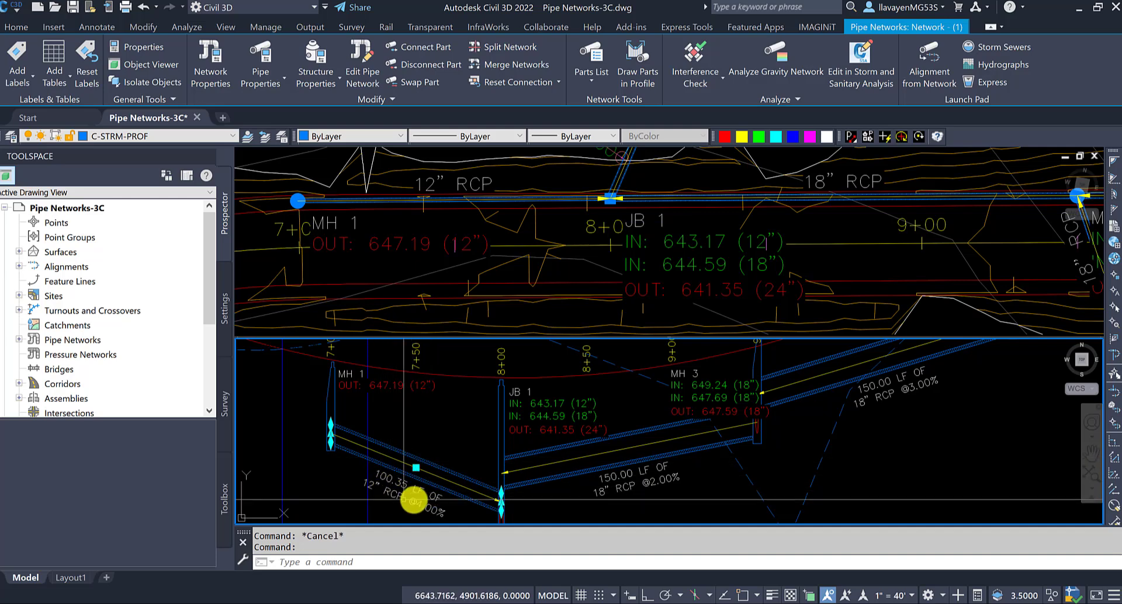
pyautogui.moveTo(440, 432)
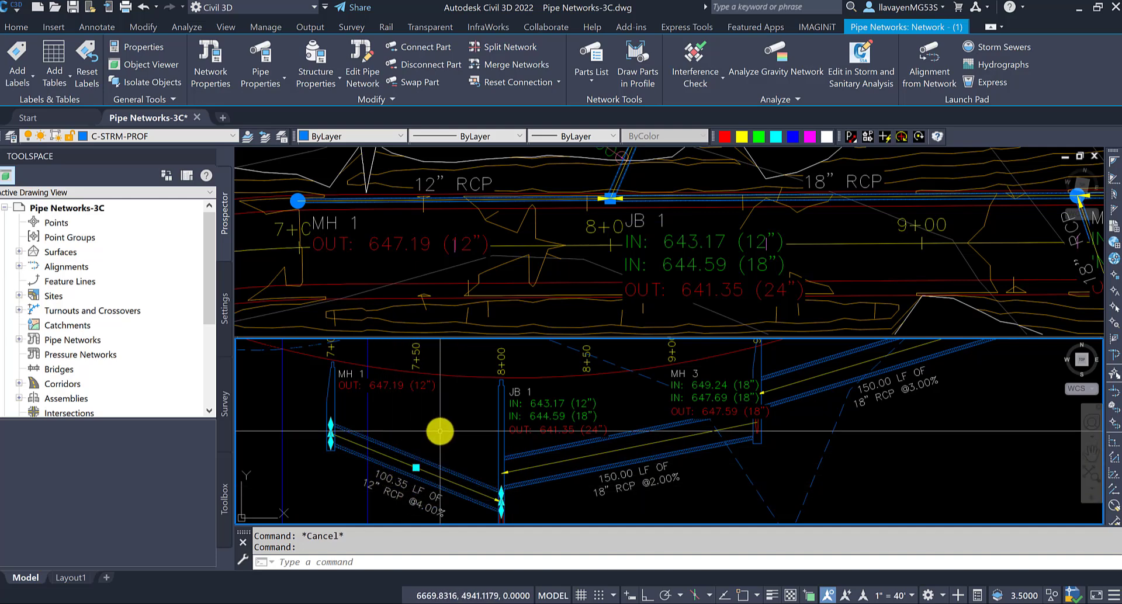
pyautogui.rightClick(440, 432)
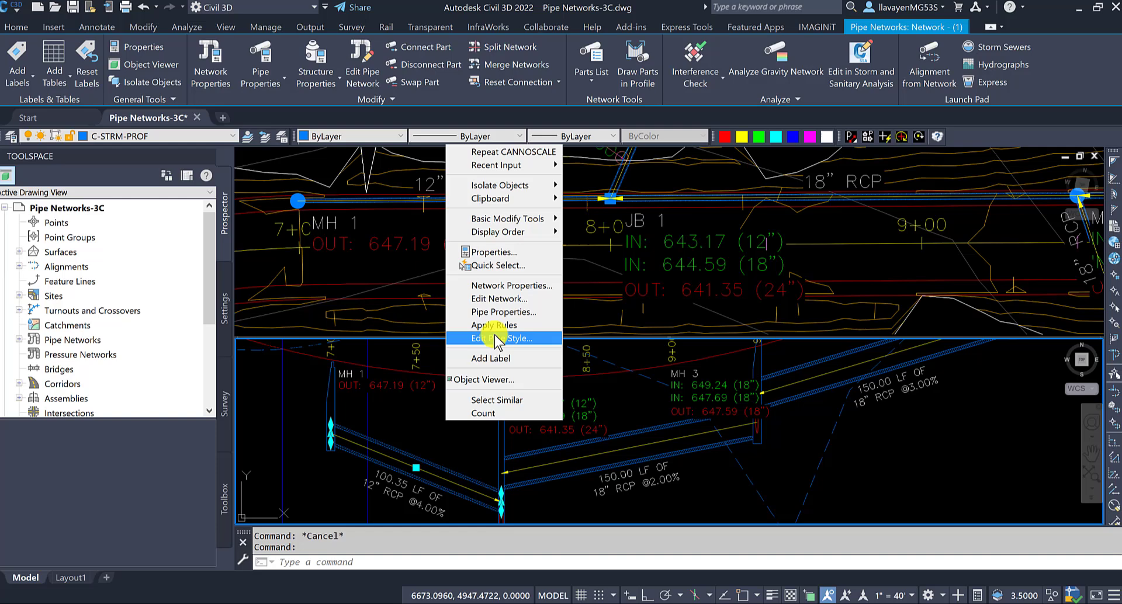
pyautogui.click(505, 312)
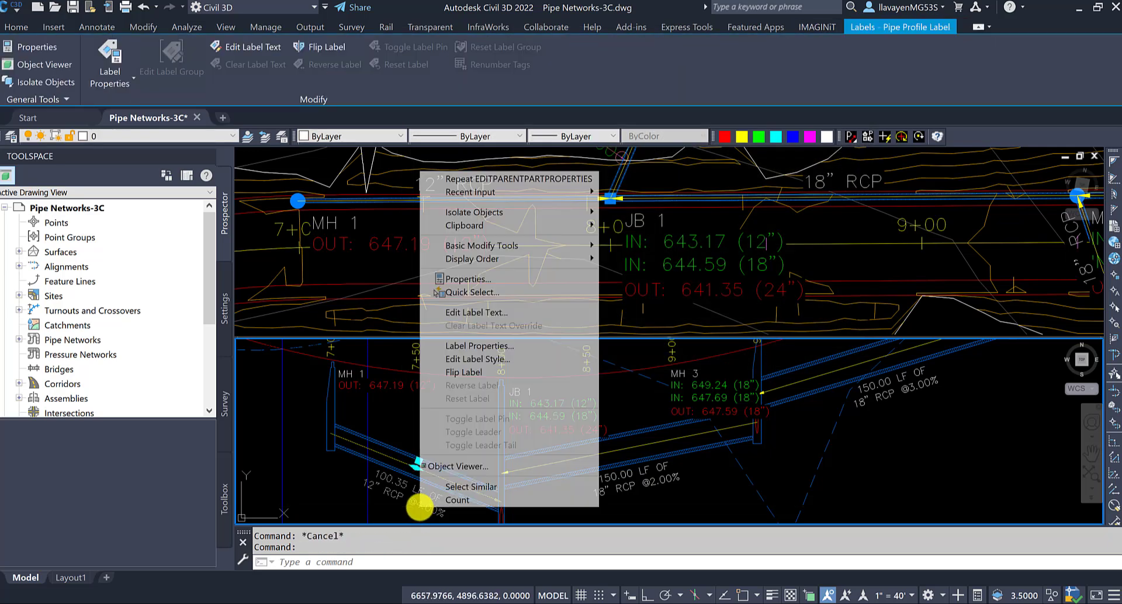
pyautogui.moveTo(497, 359)
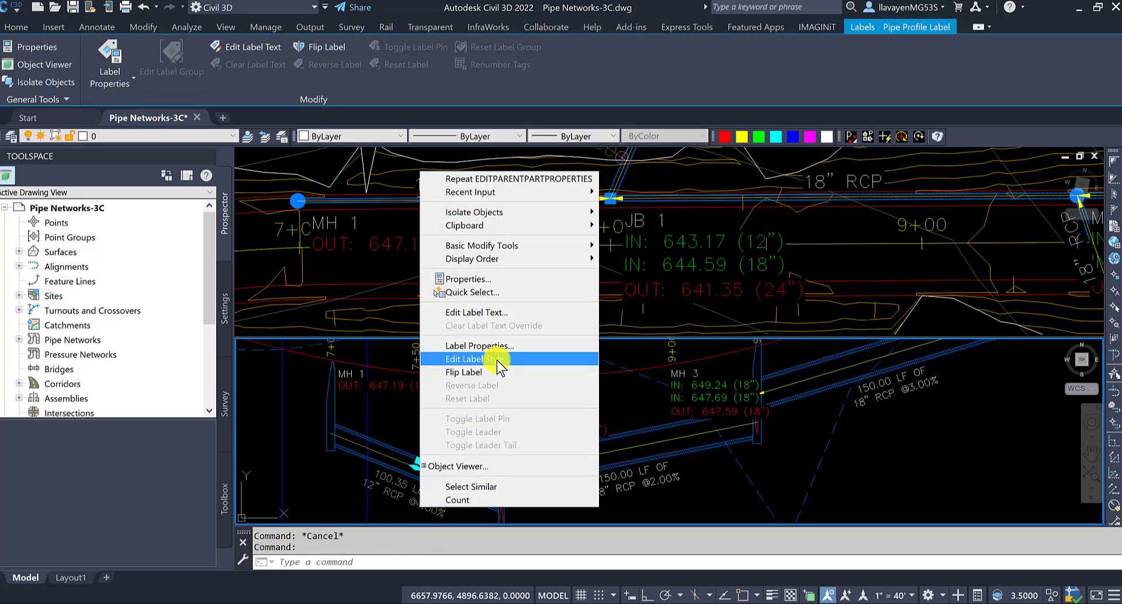
pyautogui.click(466, 359)
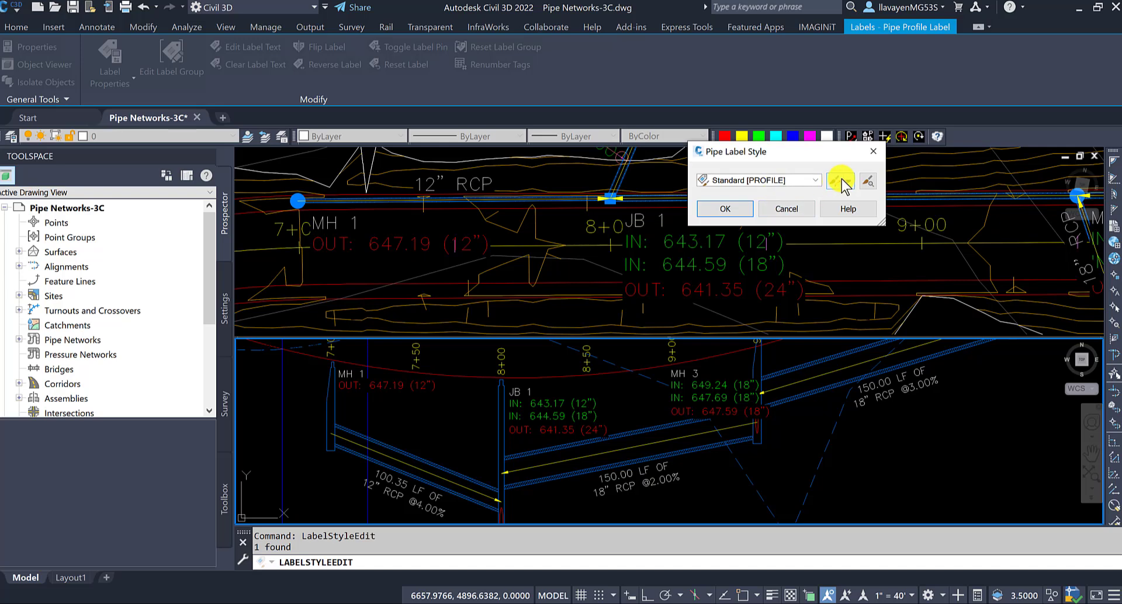
pyautogui.click(839, 181)
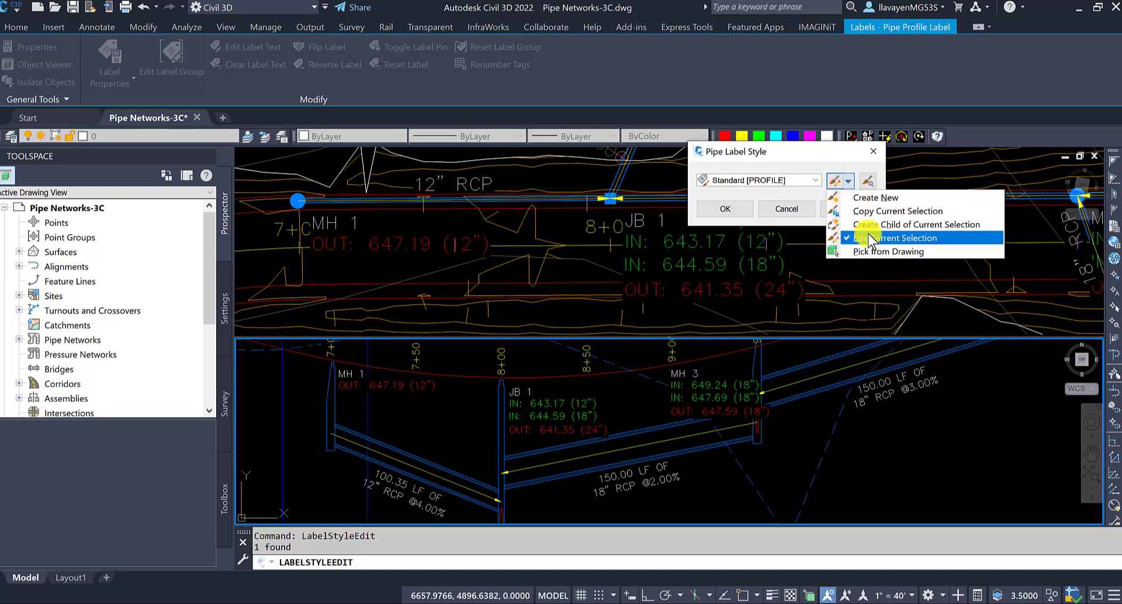
pyautogui.click(896, 238)
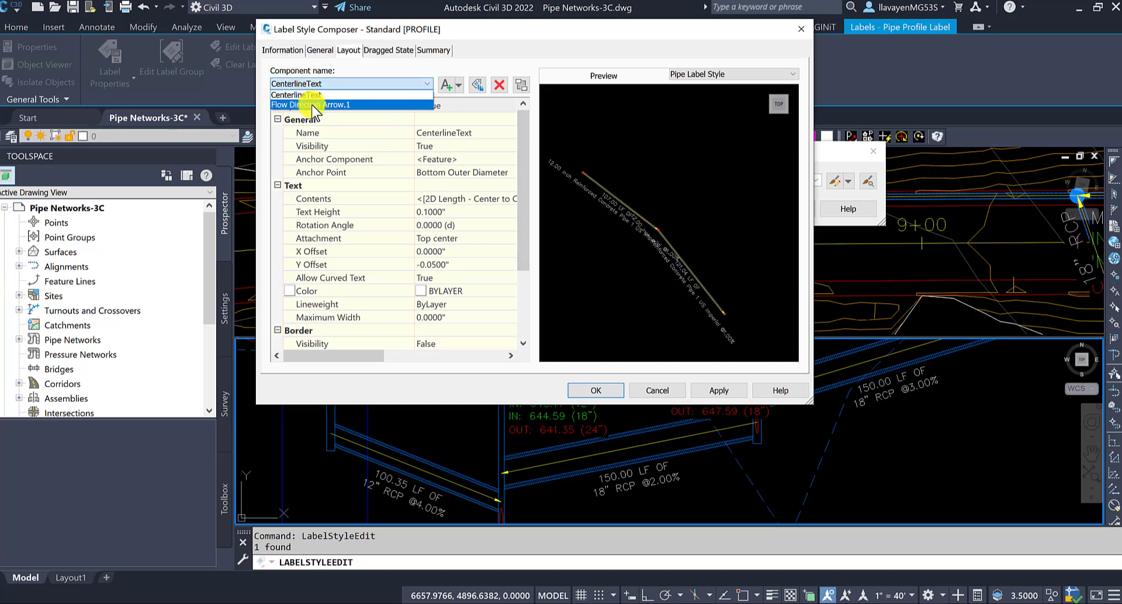
pyautogui.click(656, 390)
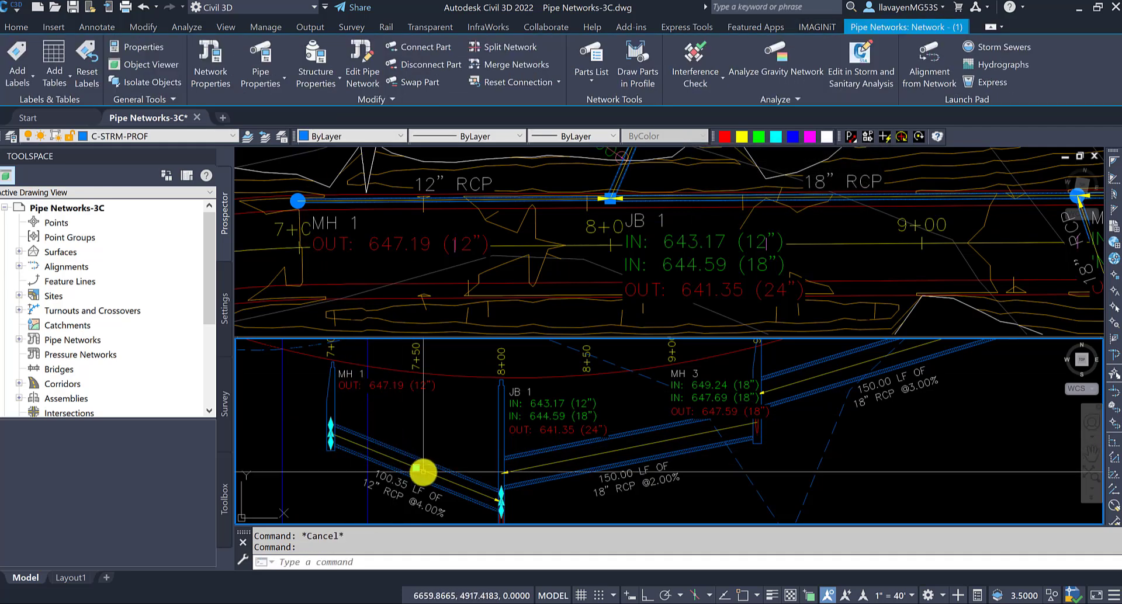
# - Apply rules to the 12-inch pipe, raise its JB 1 end, then reapply rules
pyautogui.rightClick(423, 473)
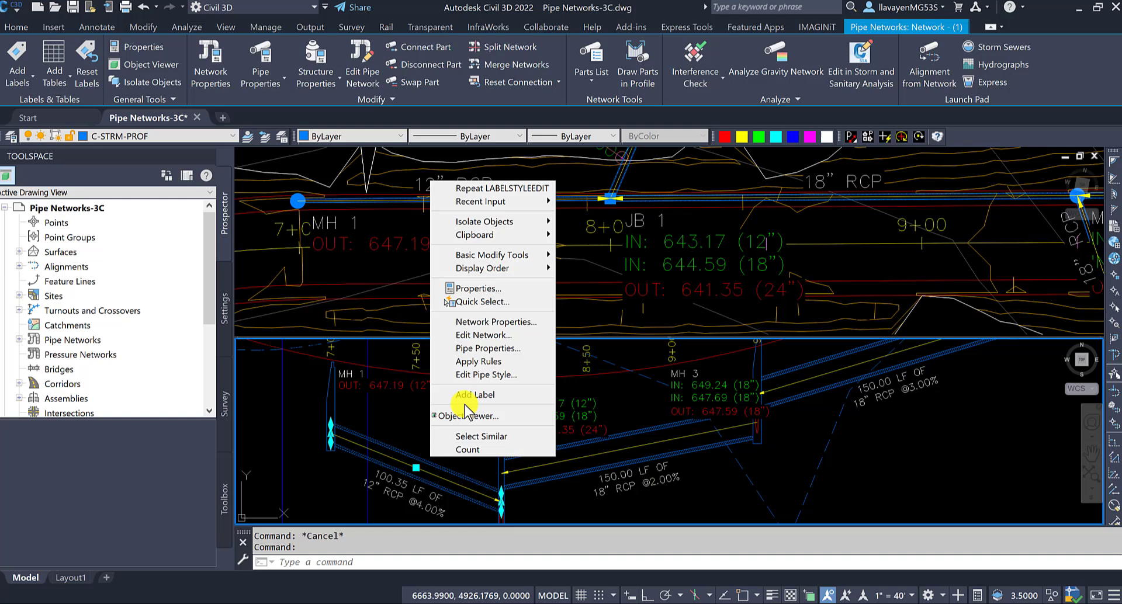
pyautogui.click(478, 361)
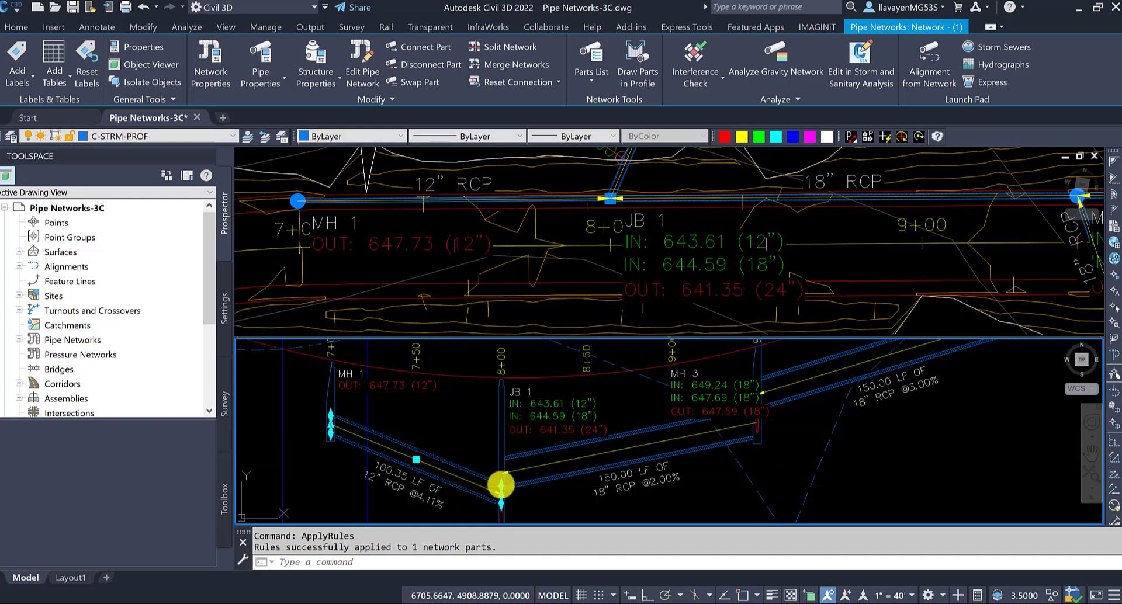
pyautogui.moveTo(501, 485); pyautogui.dragTo(392, 417)
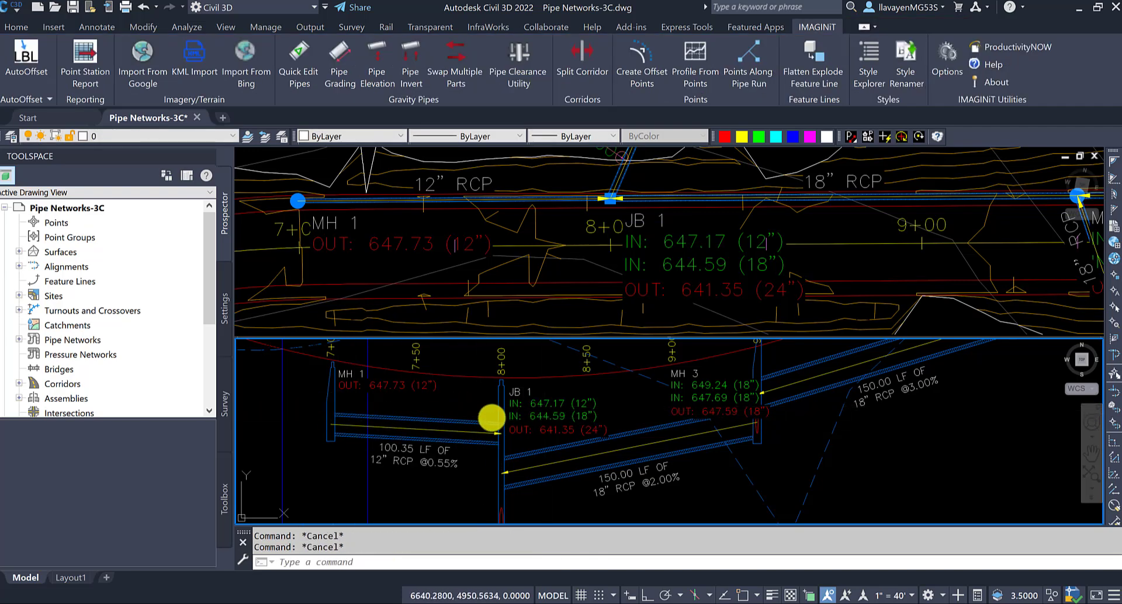
pyautogui.rightClick(490, 418)
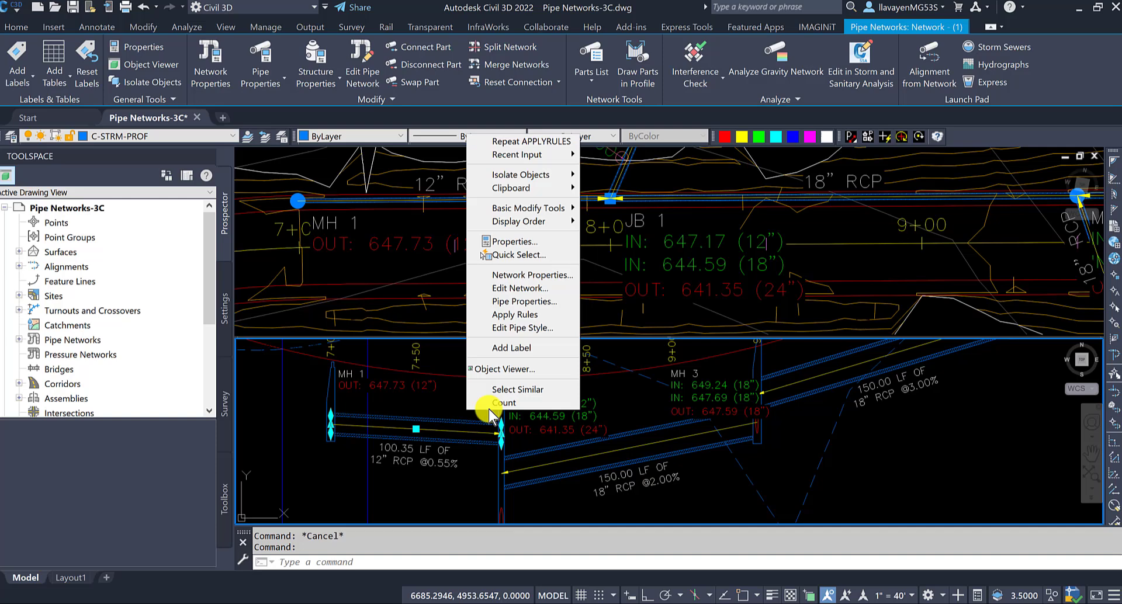
pyautogui.moveTo(516, 255)
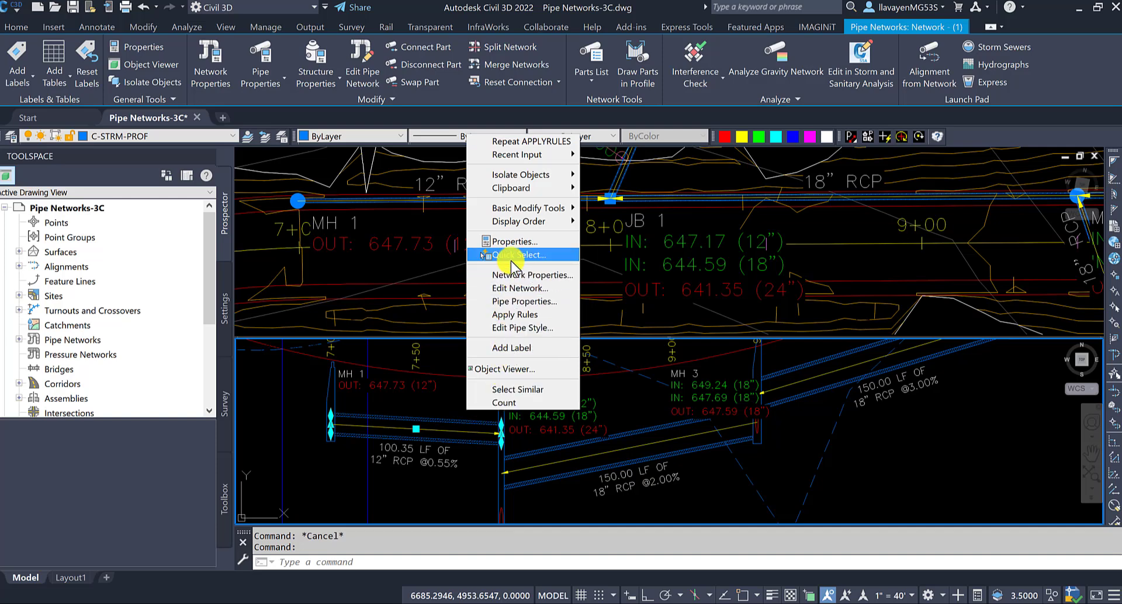
pyautogui.click(514, 315)
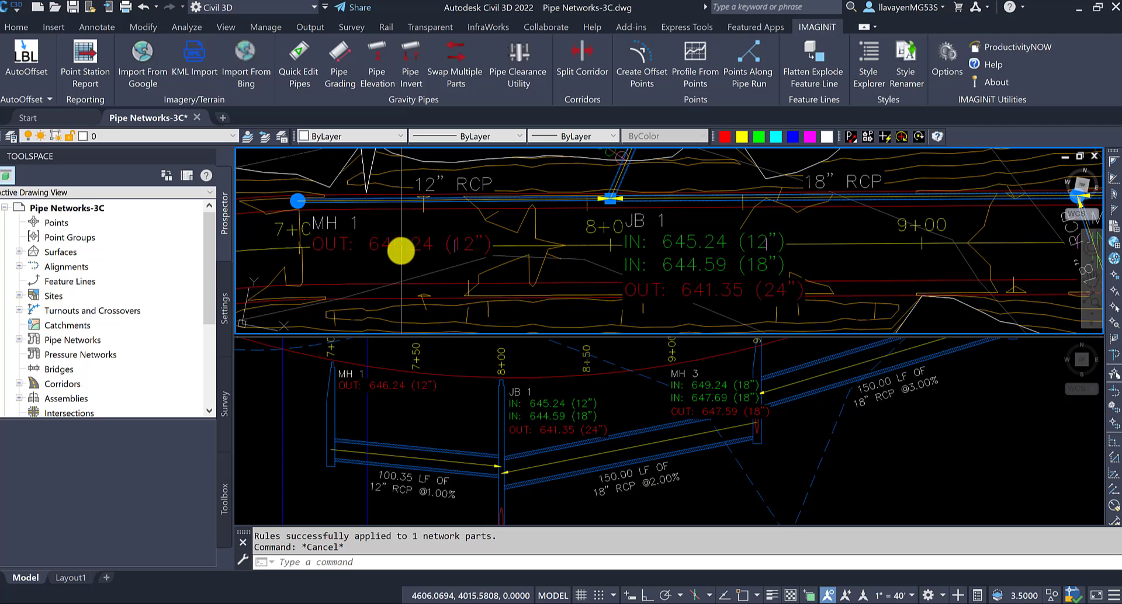
pyautogui.moveTo(752, 252)
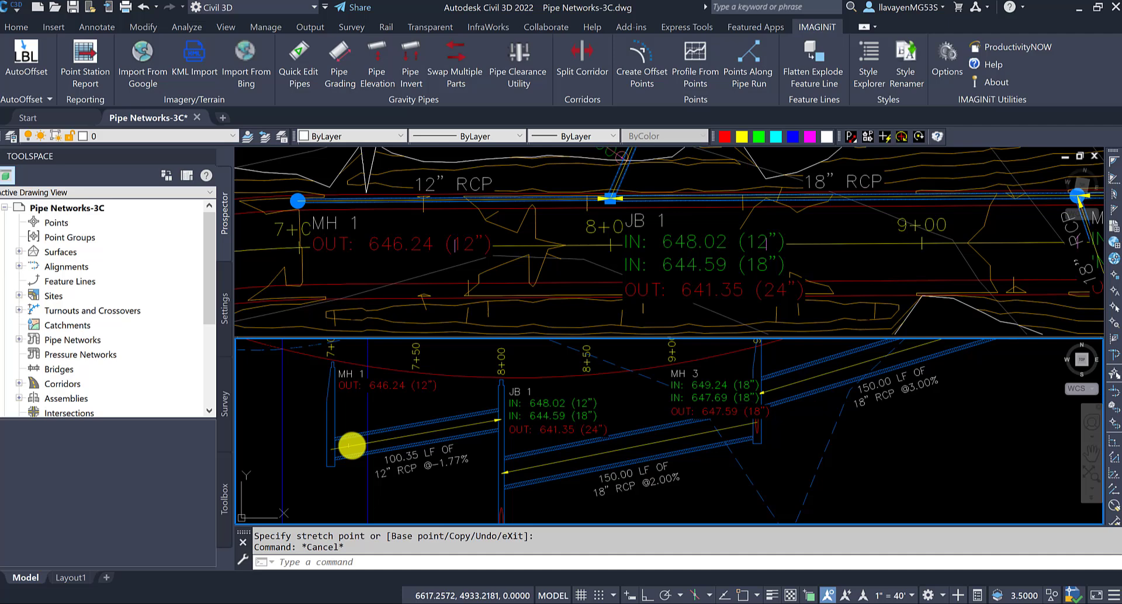
pyautogui.moveTo(558, 318)
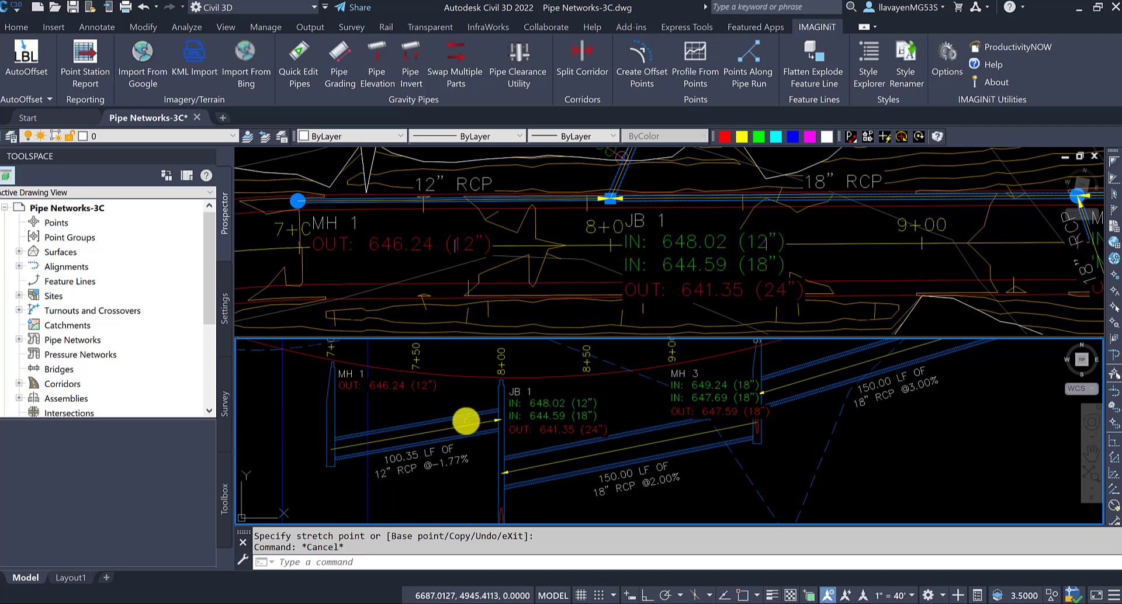
# - Reapply rules so the pipe runs 1.00%, MH 1 OUT 644.82 to JB 1 IN 643.81
pyautogui.rightClick(465, 420)
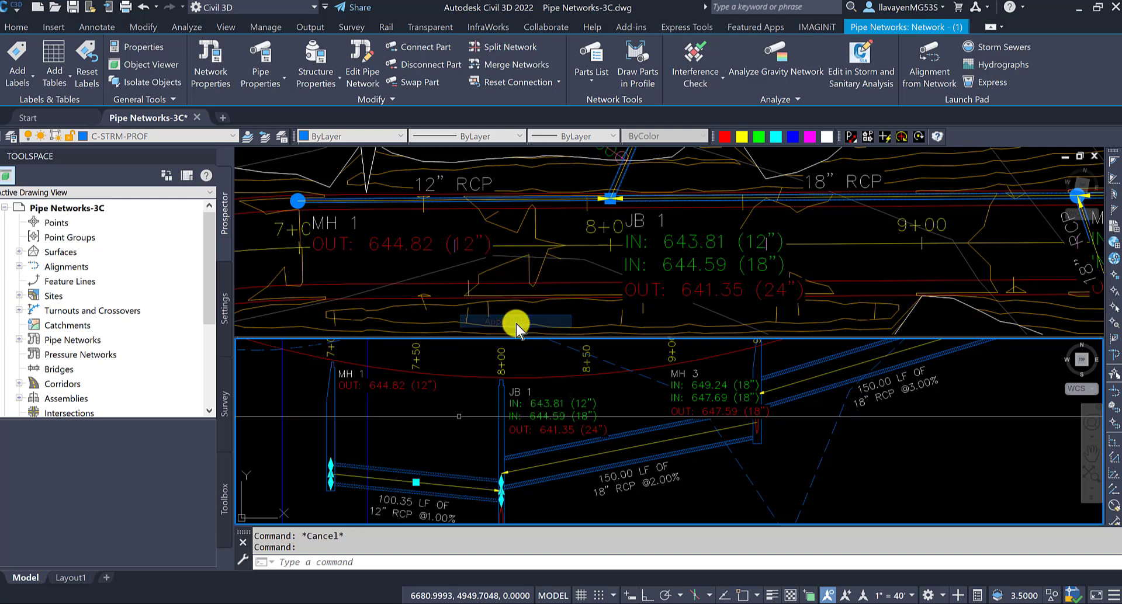
pyautogui.click(516, 322)
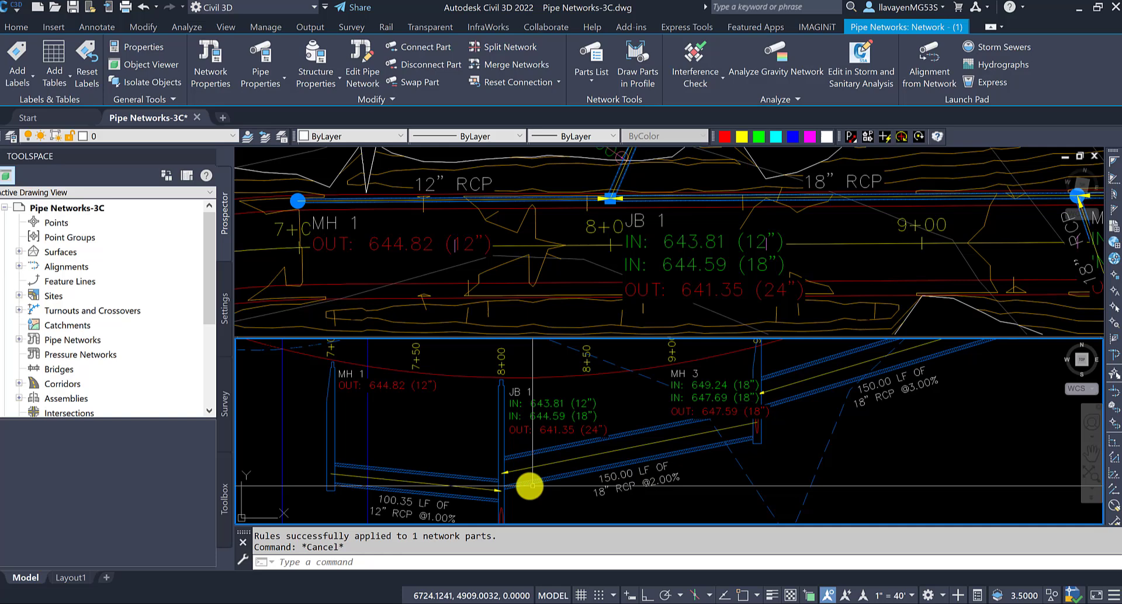
pyautogui.click(817, 28)
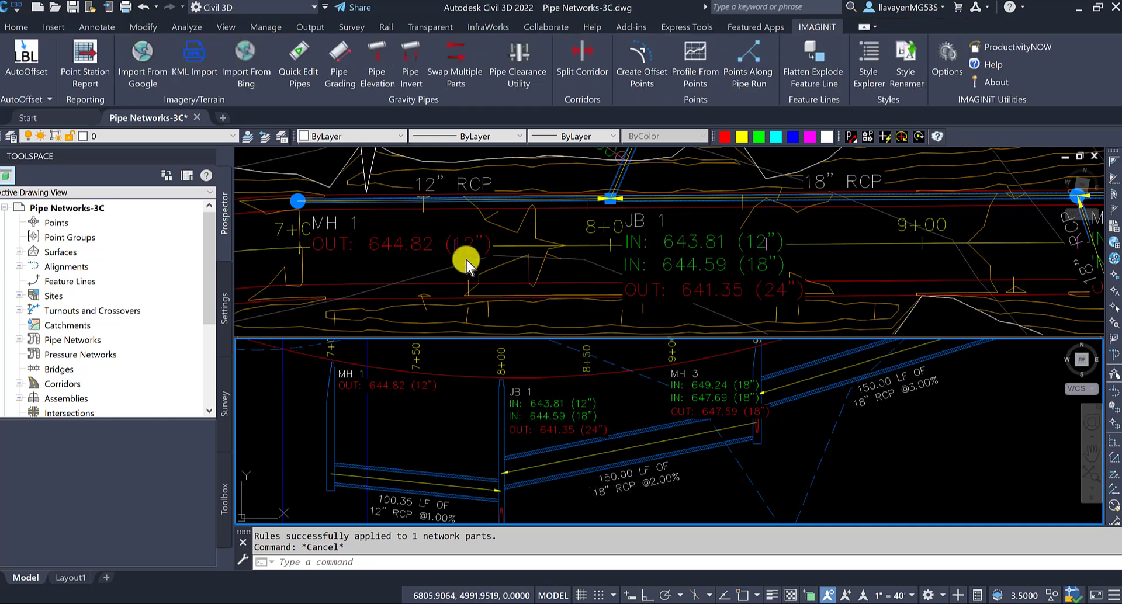
pyautogui.moveTo(340, 247)
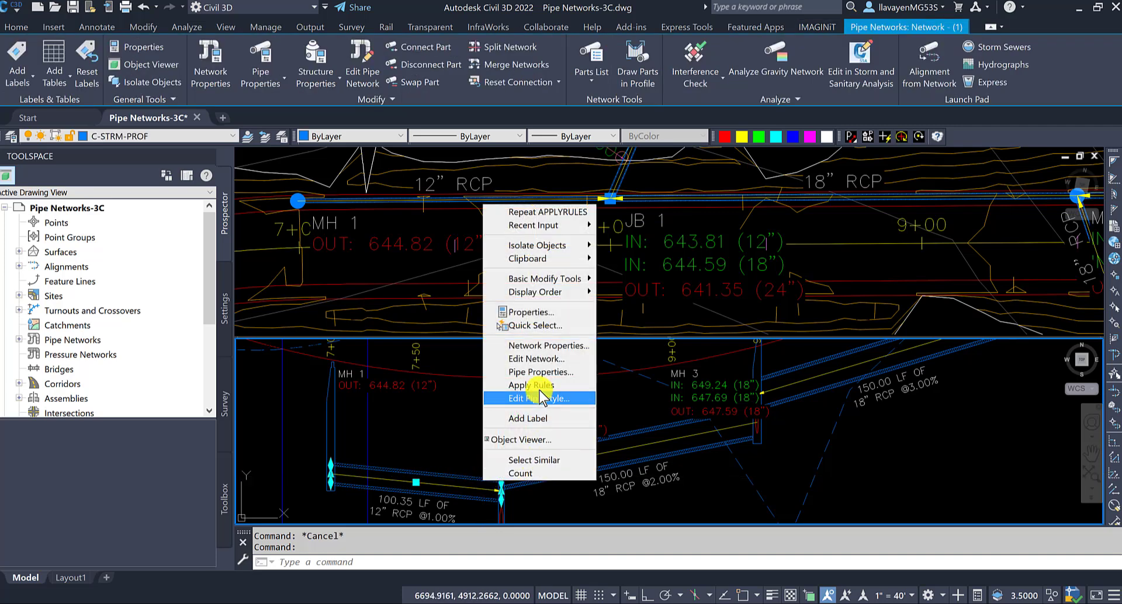
# - Set the pipe's Flow Direction Method to End to Start in Pipe Properties
pyautogui.click(542, 372)
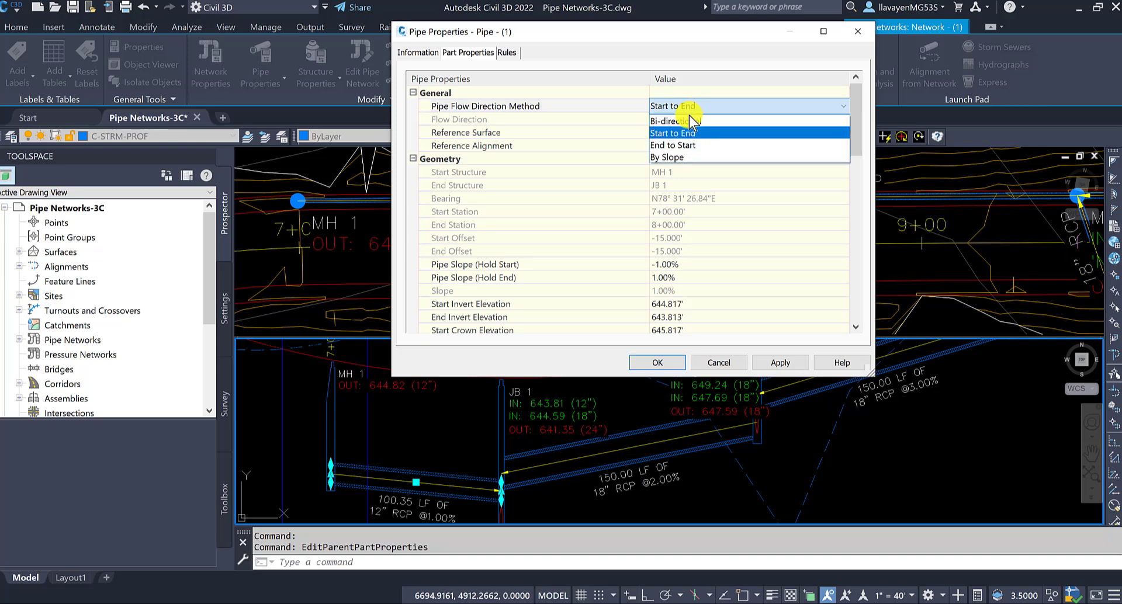
pyautogui.click(673, 145)
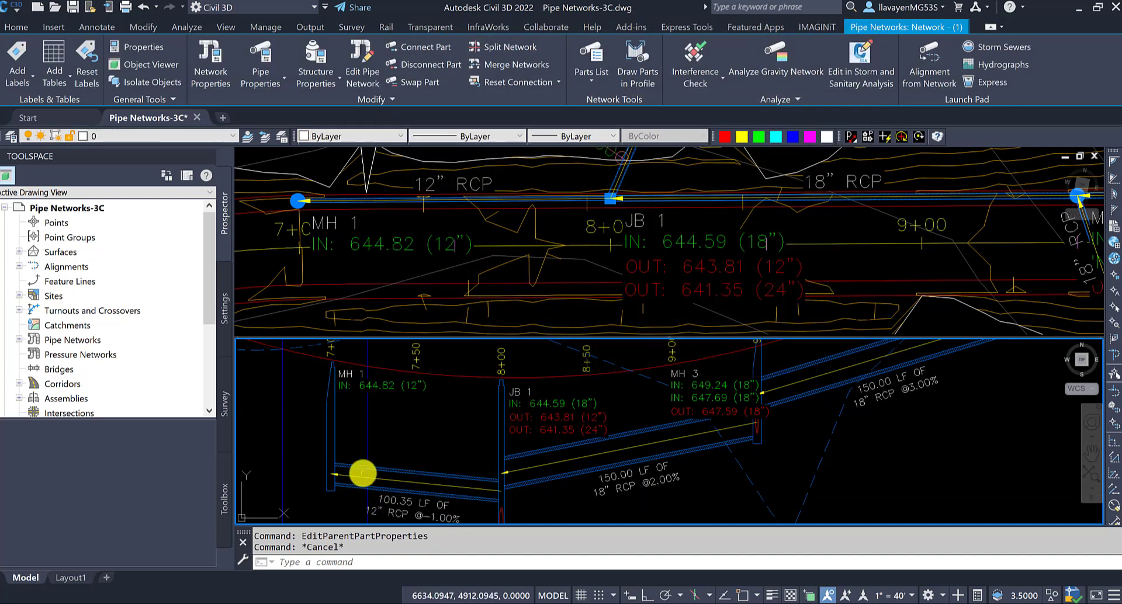
pyautogui.click(817, 26)
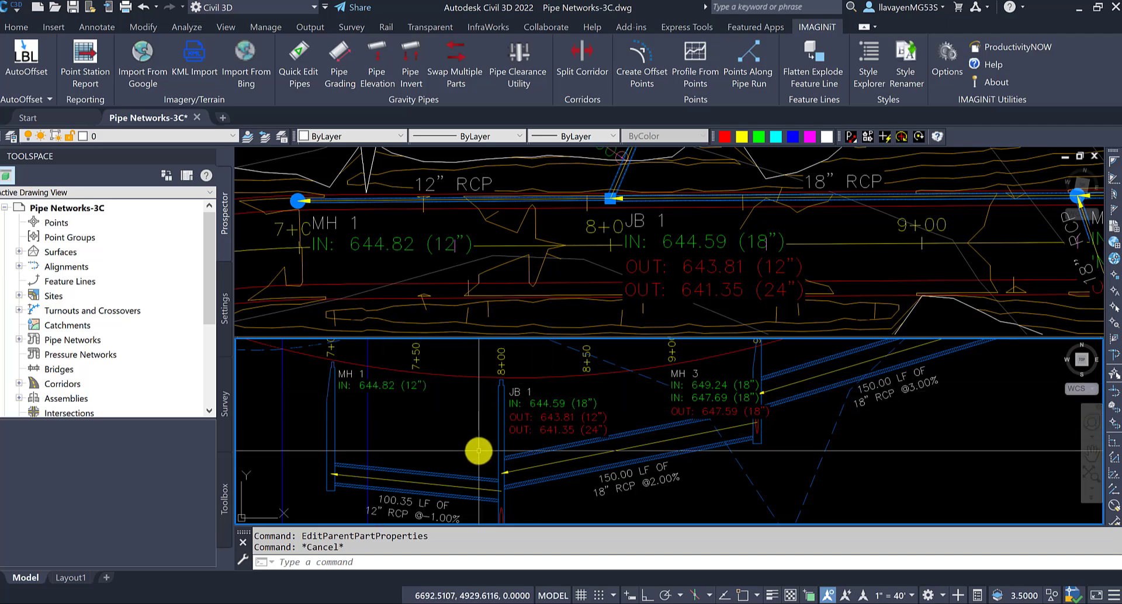
# - Reapply rules, then drag the pipe's MH 1 end up to IN 646.21 at -1.72%
pyautogui.rightClick(479, 451)
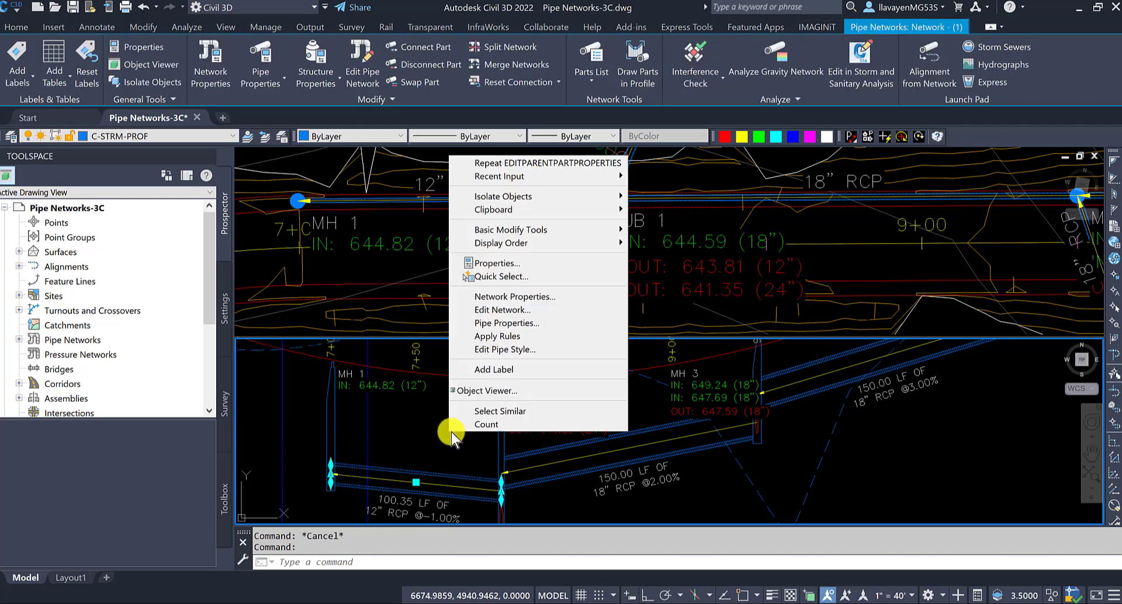
pyautogui.click(497, 337)
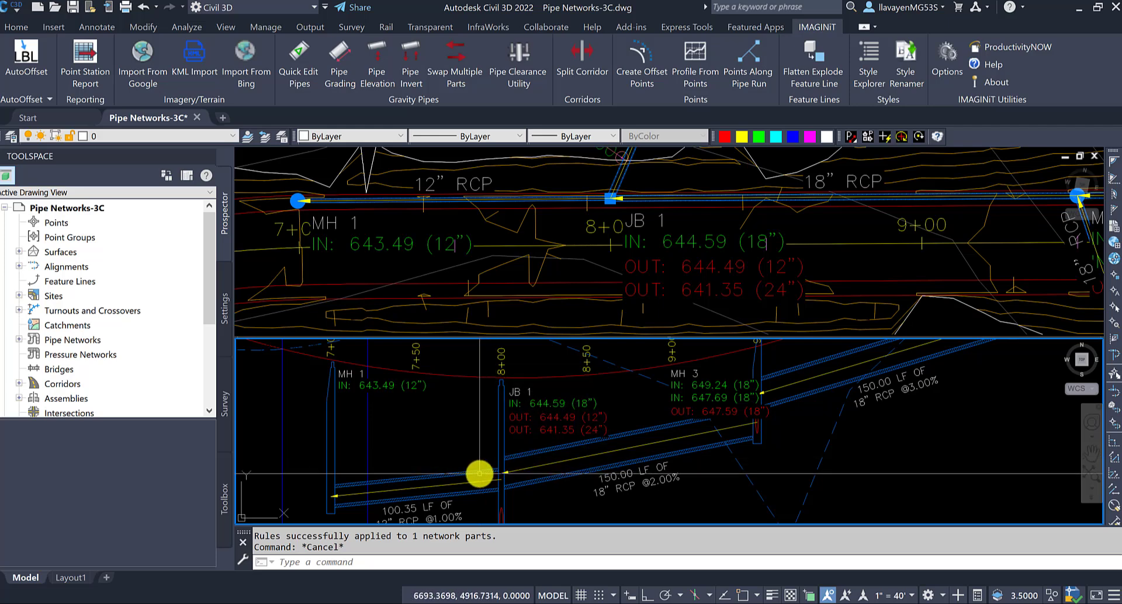
pyautogui.rightClick(478, 474)
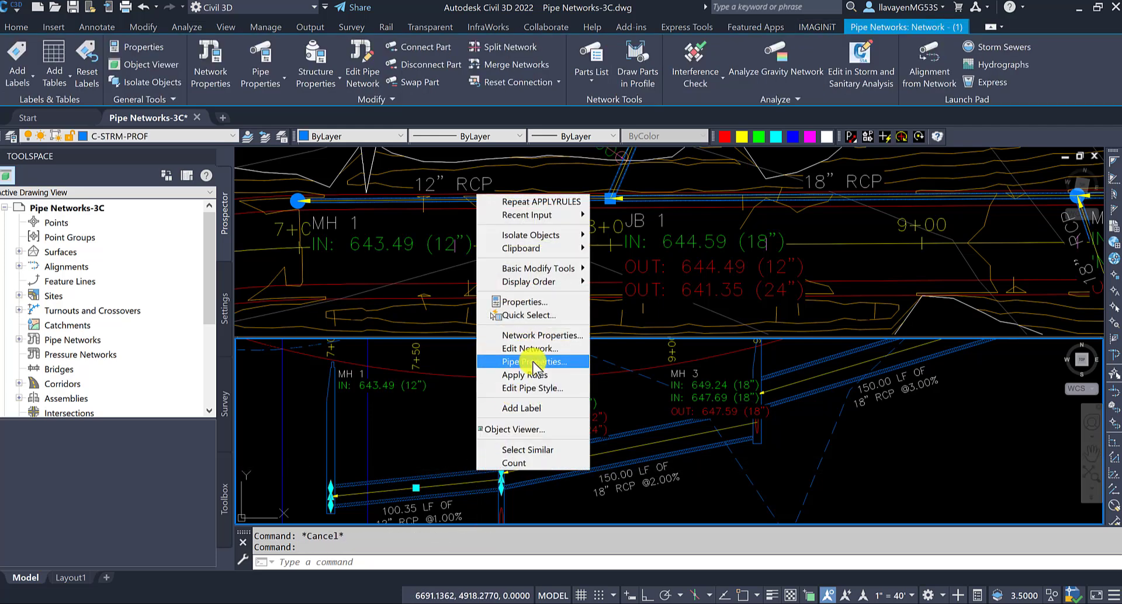
pyautogui.click(532, 362)
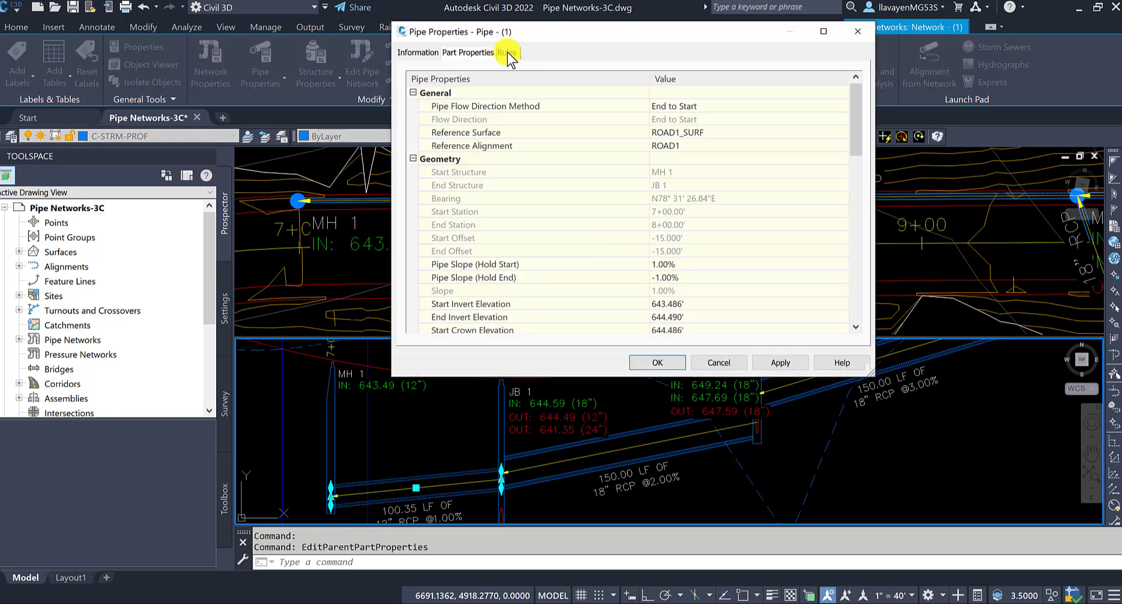
pyautogui.click(507, 52)
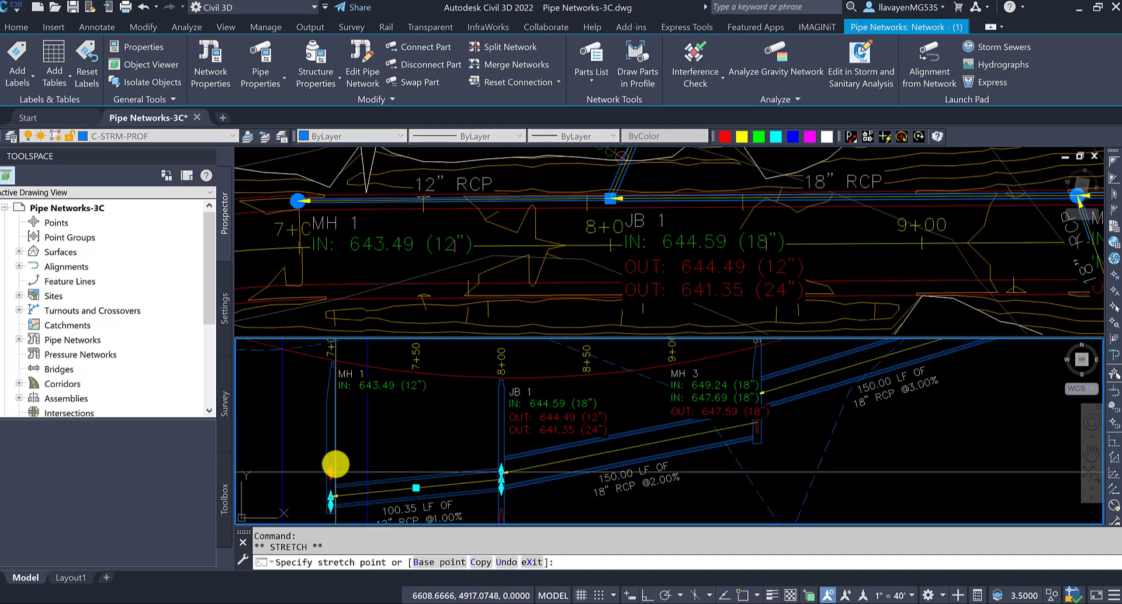
pyautogui.moveTo(335, 465); pyautogui.dragTo(335, 446)
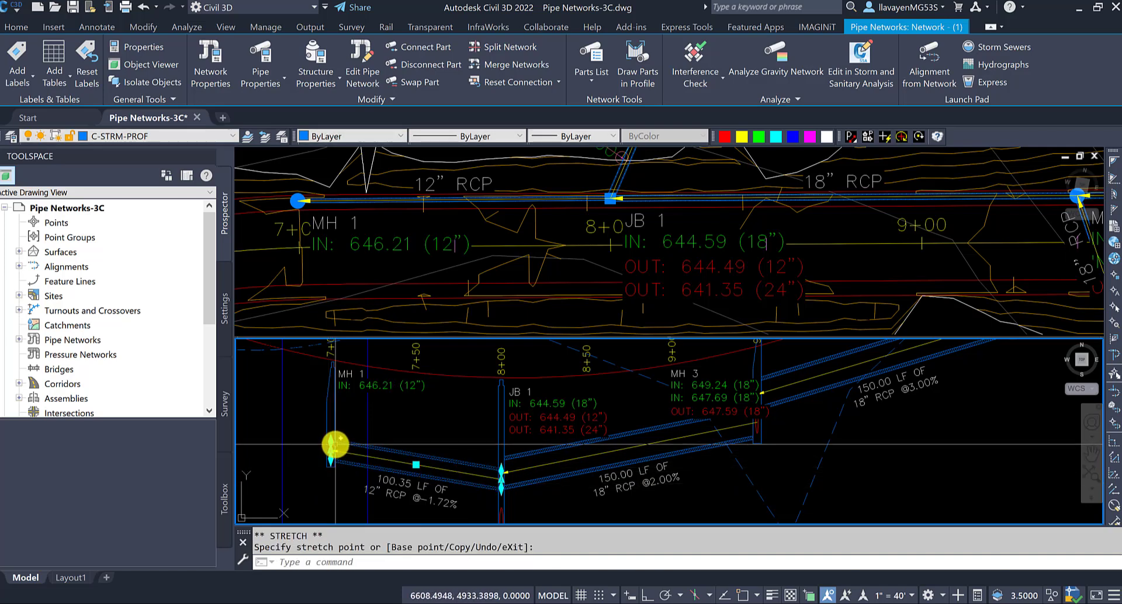
pyautogui.moveTo(335, 445)
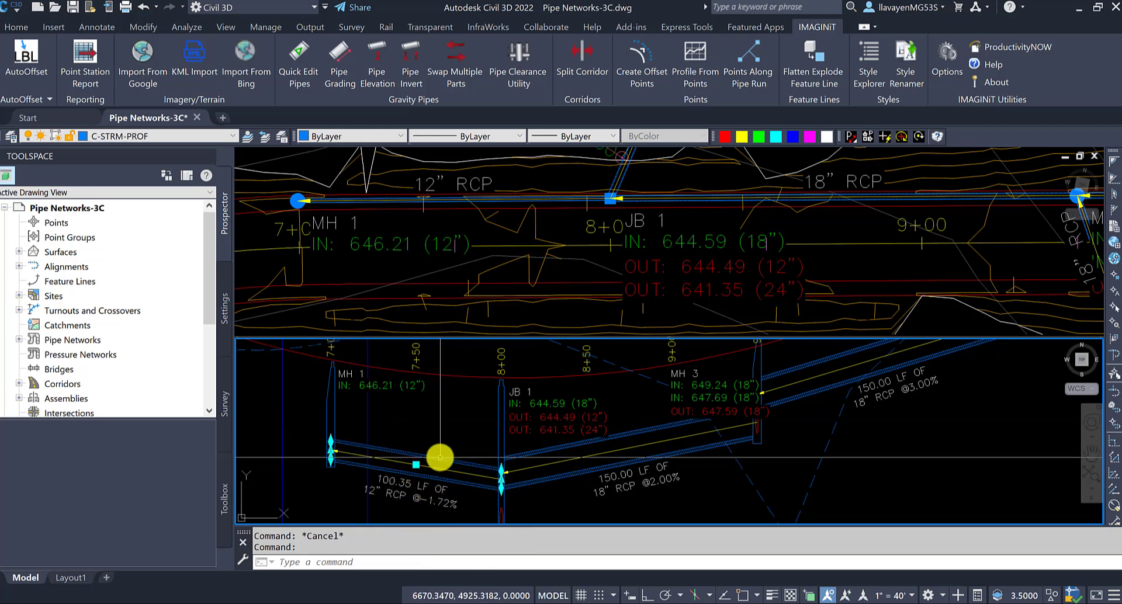
# - Set the 12-inch pipe's Flow Direction Method to By Slope
pyautogui.rightClick(415, 465)
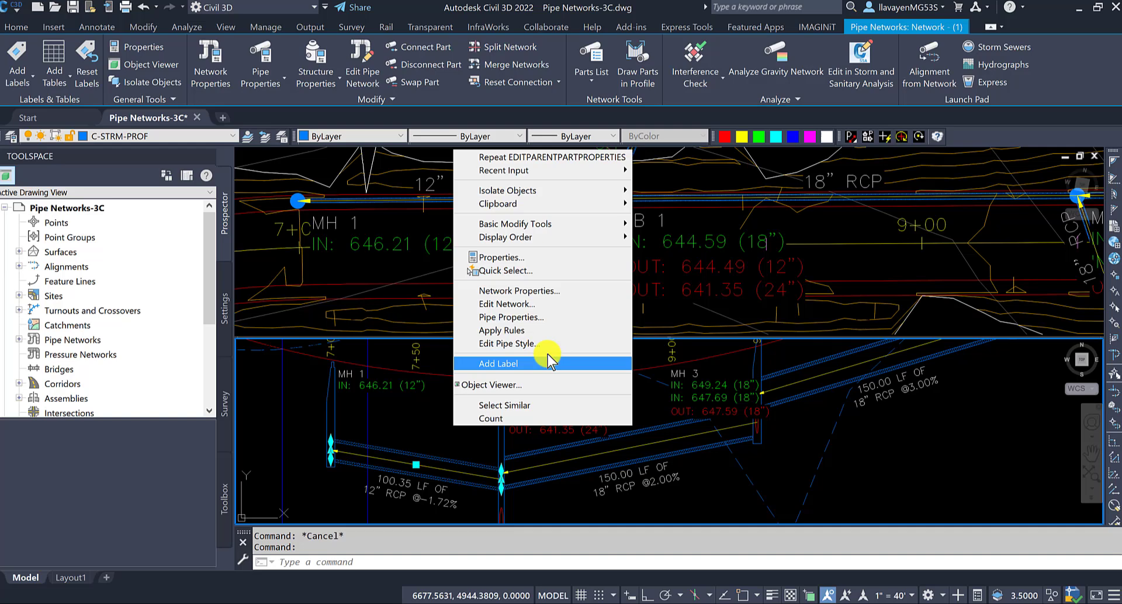
pyautogui.click(511, 318)
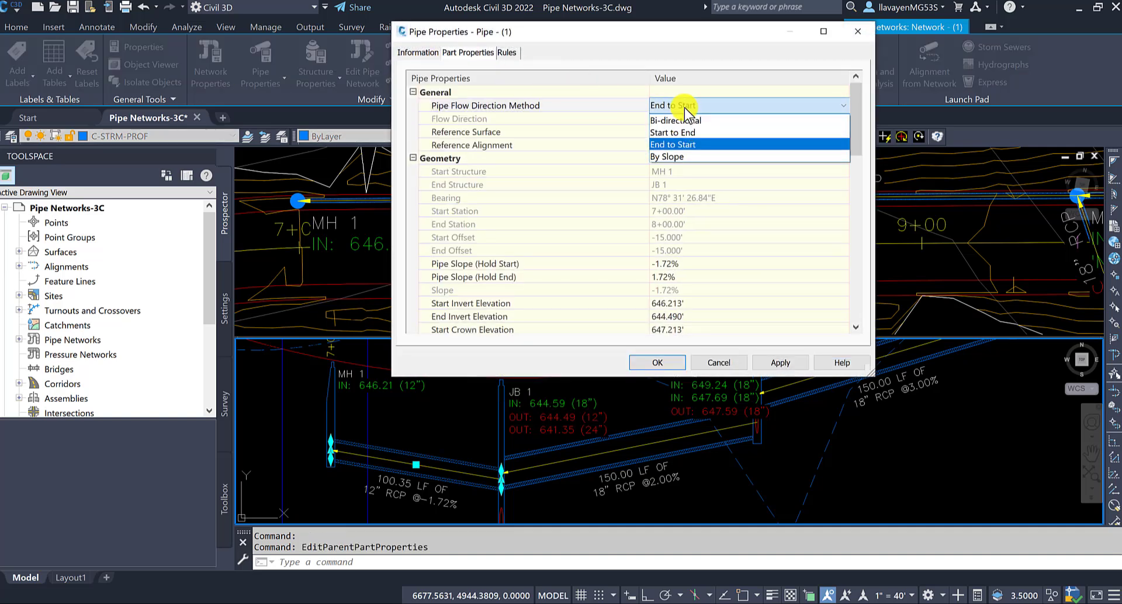
pyautogui.moveTo(678, 156)
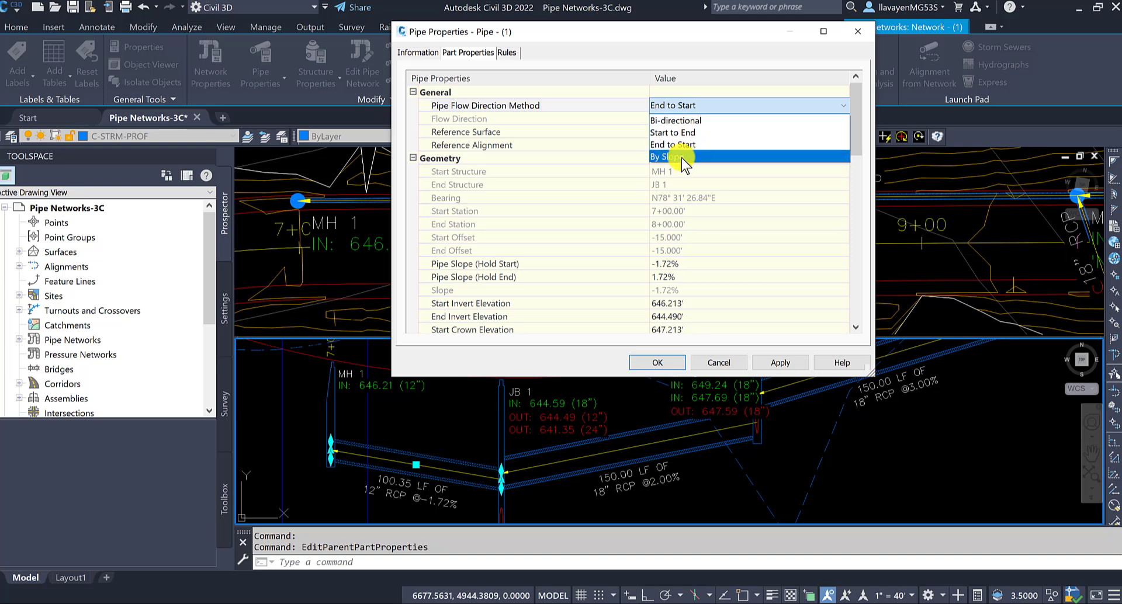
pyautogui.click(666, 156)
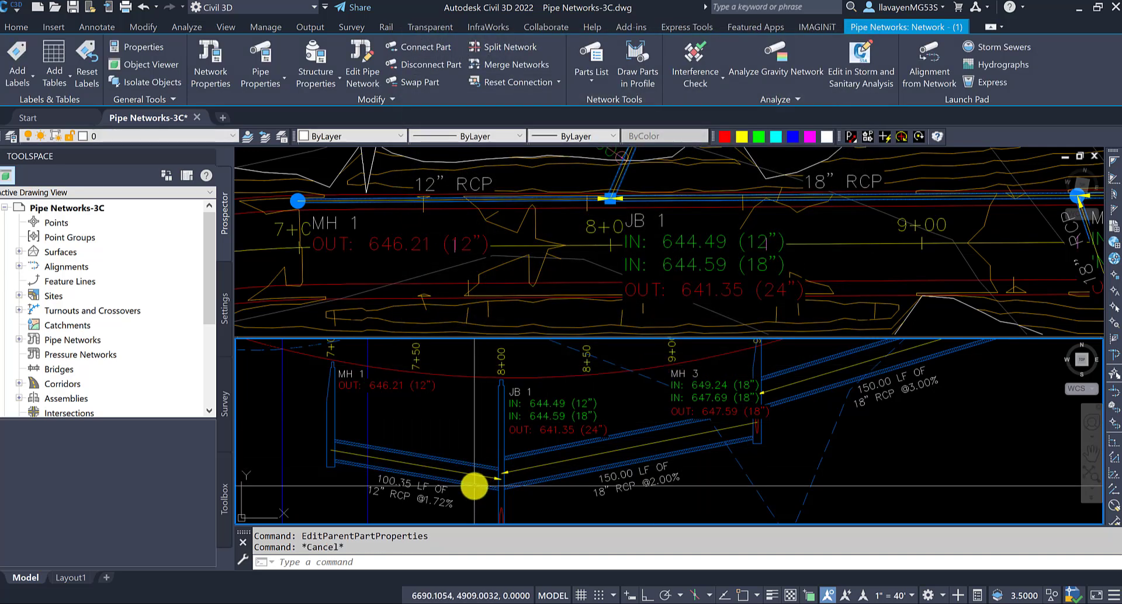
pyautogui.click(817, 27)
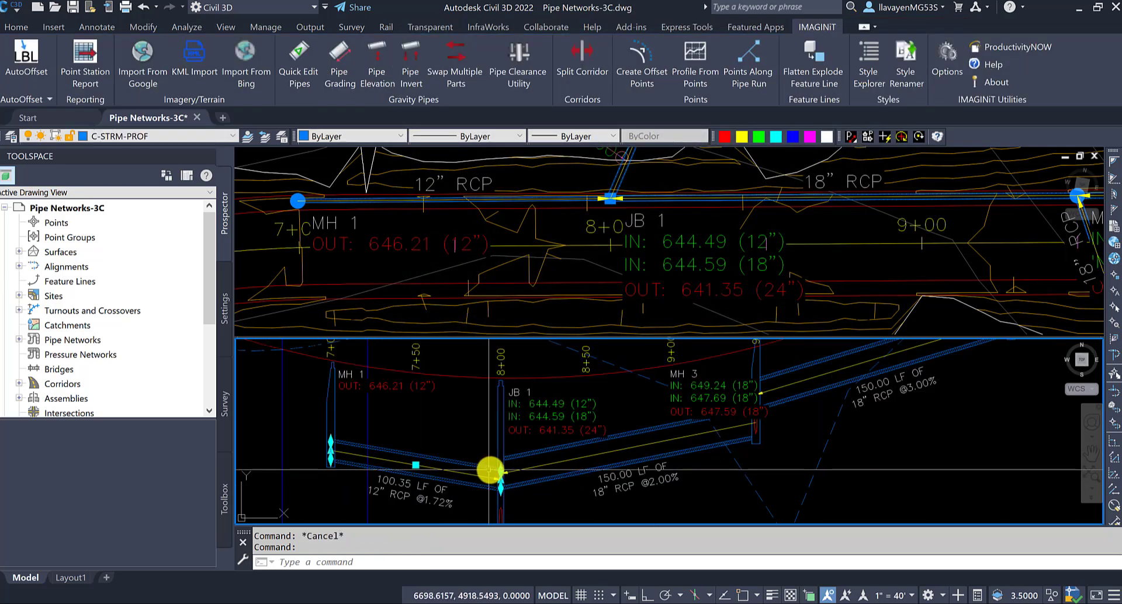
# - Drag the JB 1 end up and down to reach IN 645.06 at 1.15%
pyautogui.moveTo(494, 471); pyautogui.dragTo(494, 435)
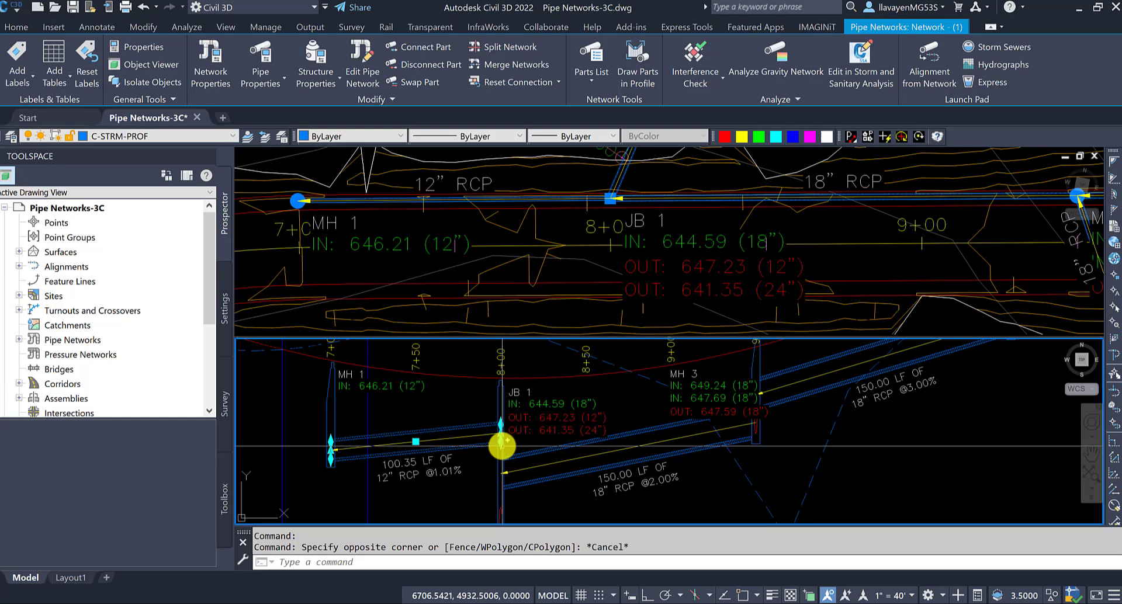
pyautogui.moveTo(503, 447); pyautogui.dragTo(521, 432)
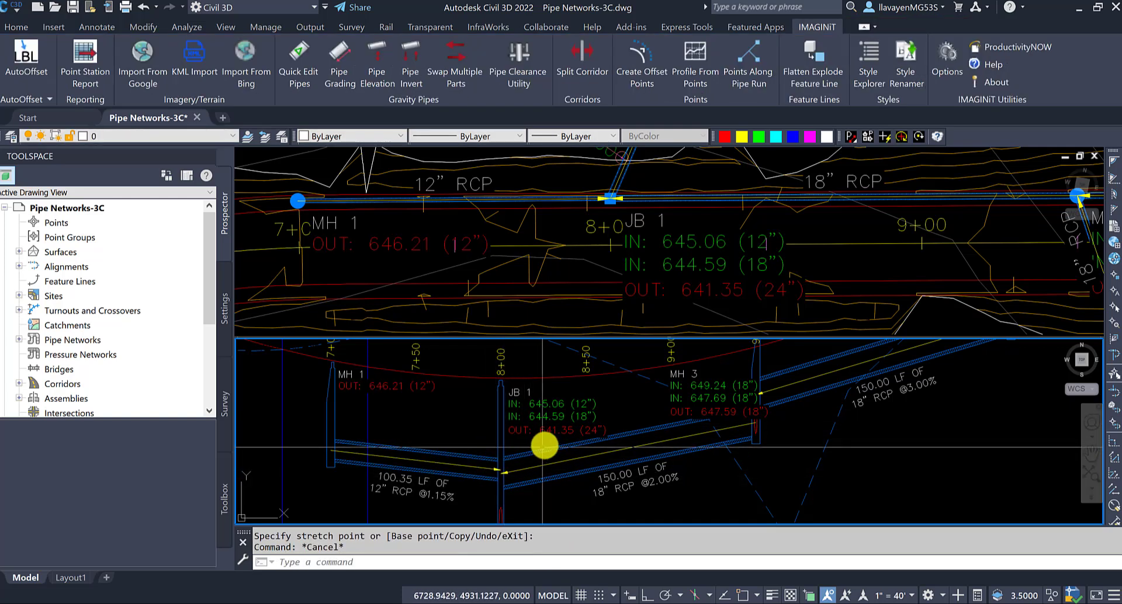
pyautogui.moveTo(545, 447); pyautogui.dragTo(519, 457)
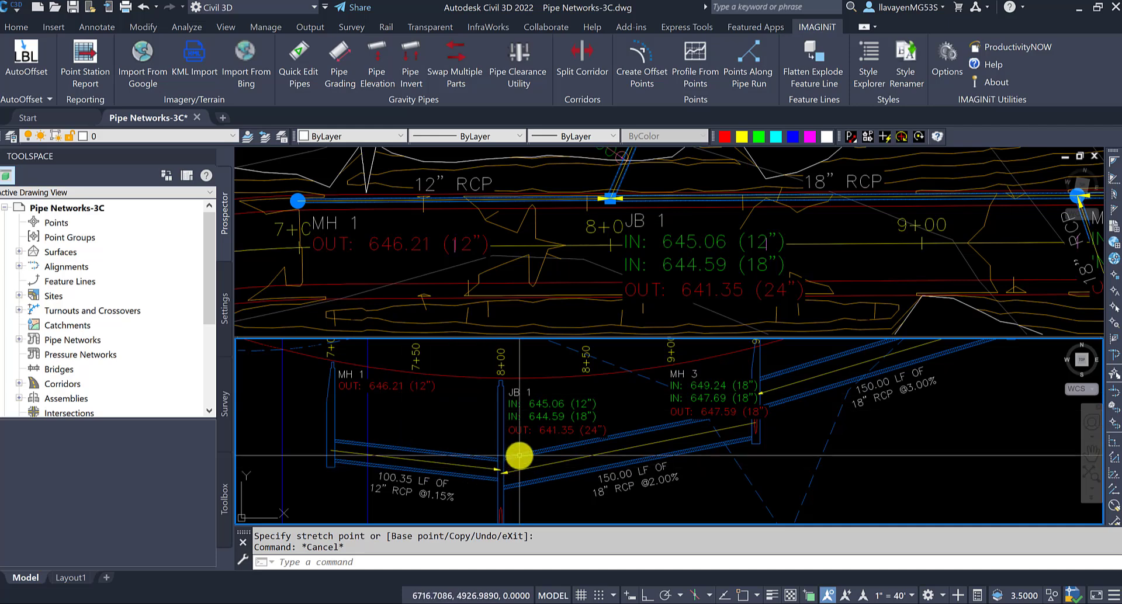
pyautogui.moveTo(517, 455)
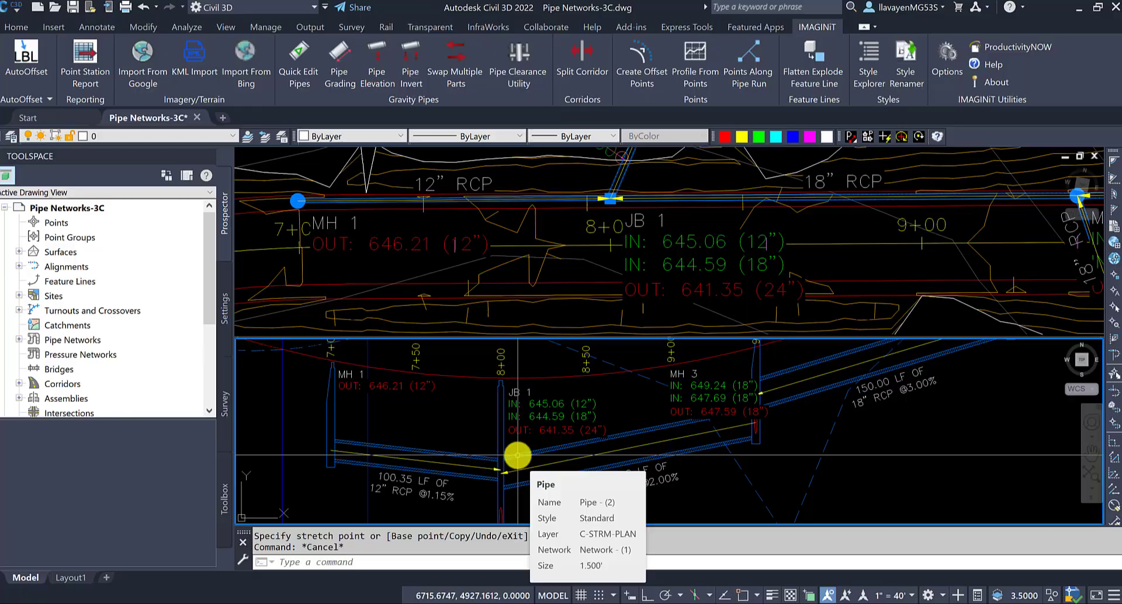